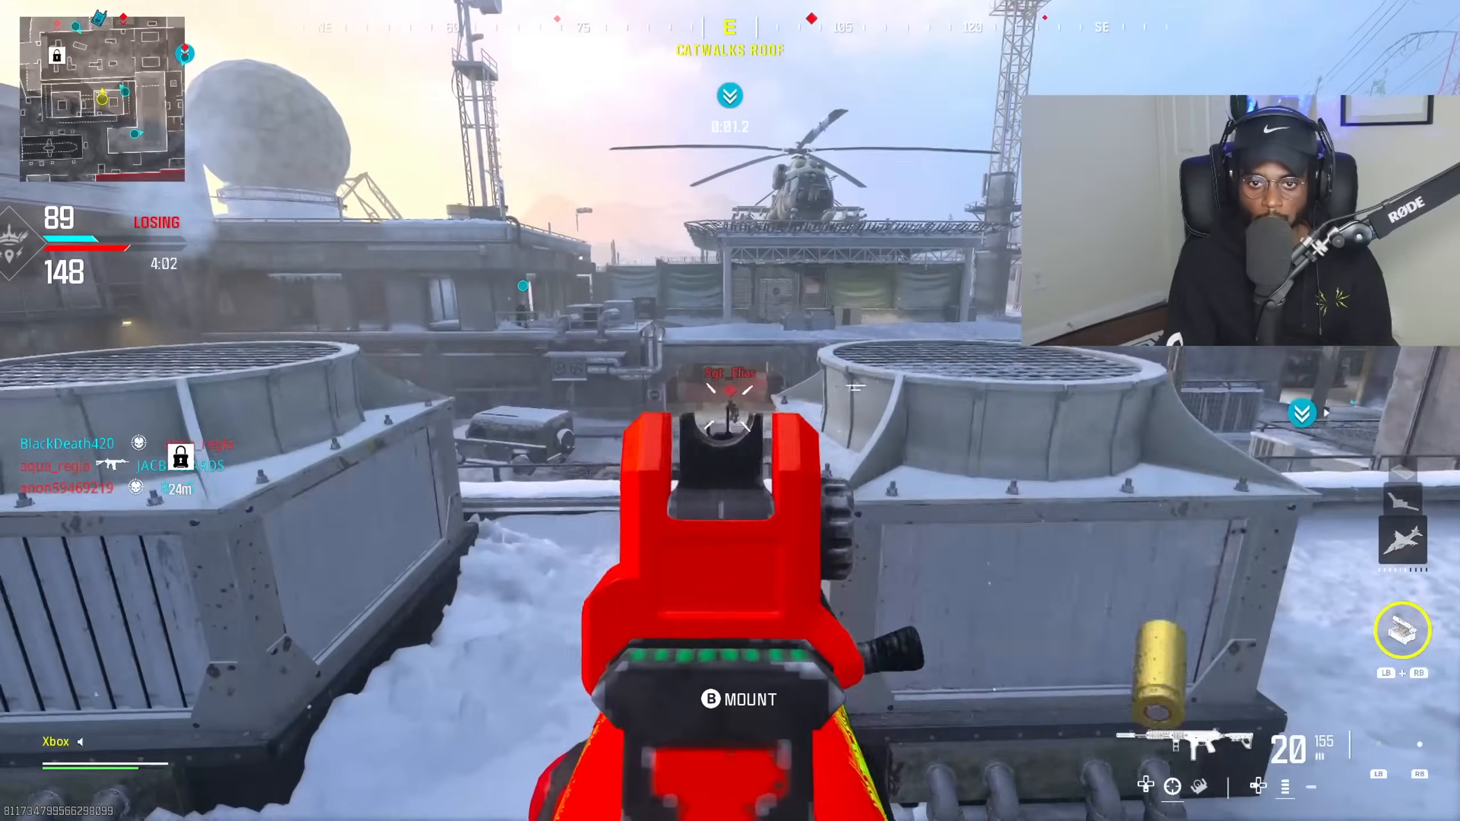
Step: Shoot the enemy on Catwalks Roof for the seventh kill and the Kingslayer medal
{"action": "left_click", "coordinate": [729, 411]}
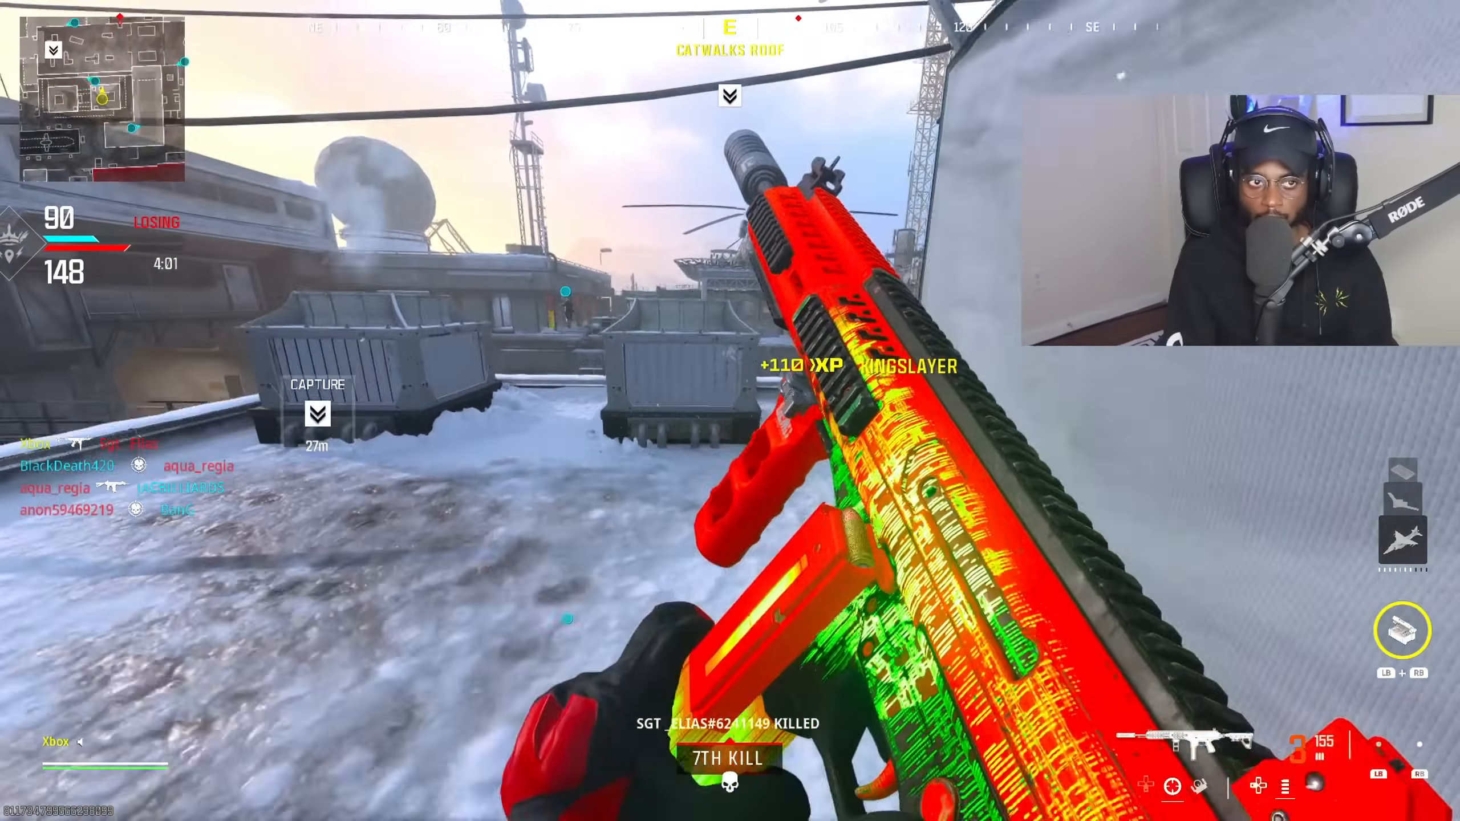
{"action": "left_click", "coordinate": [729, 410]}
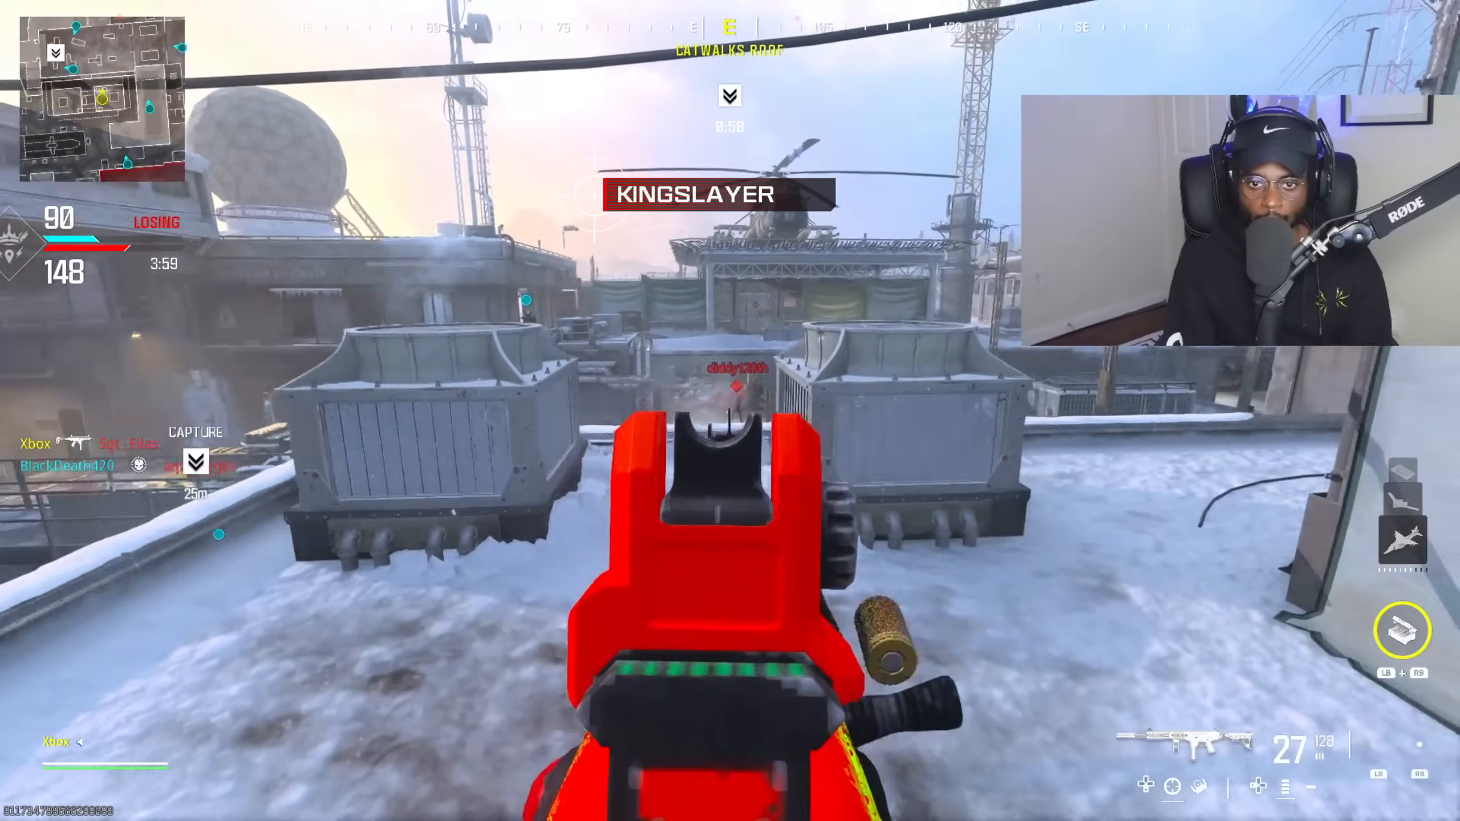